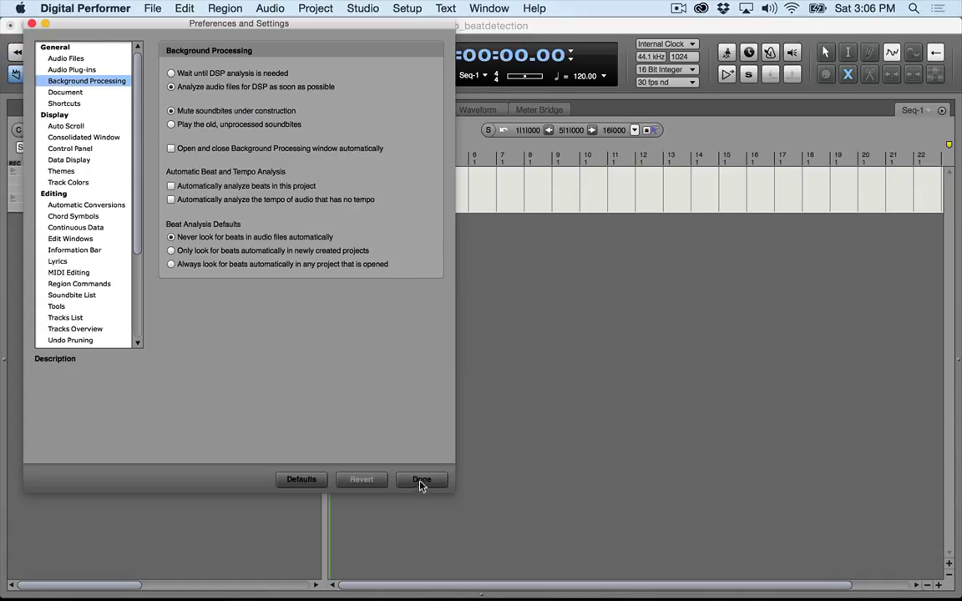
Close the Background Processing preferences, leaving beat analysis set to never run automatically.
left_click(421, 479)
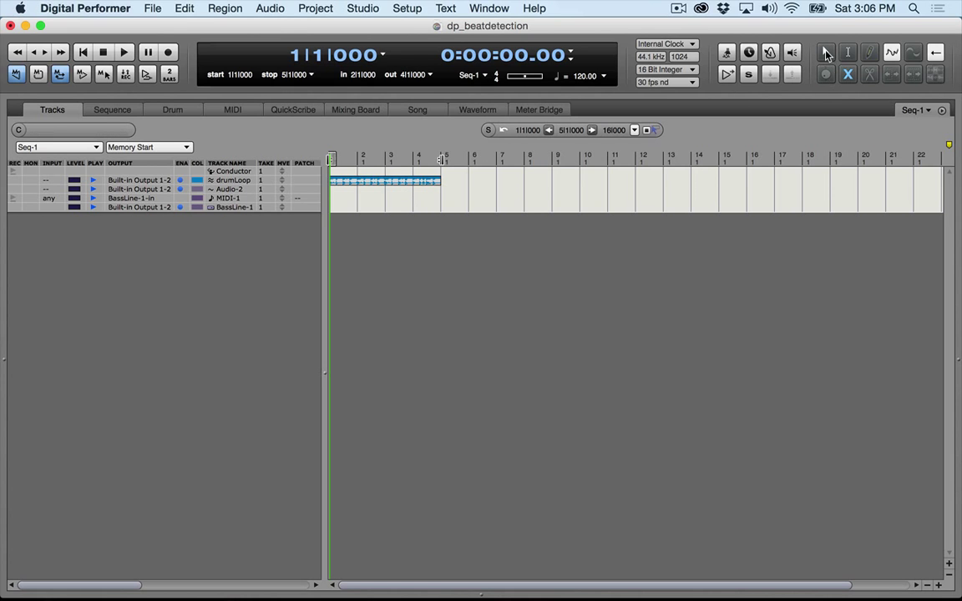
Choose the Pointer tool and bring up the Waveform editor's soundbite menu.
left_click(124, 52)
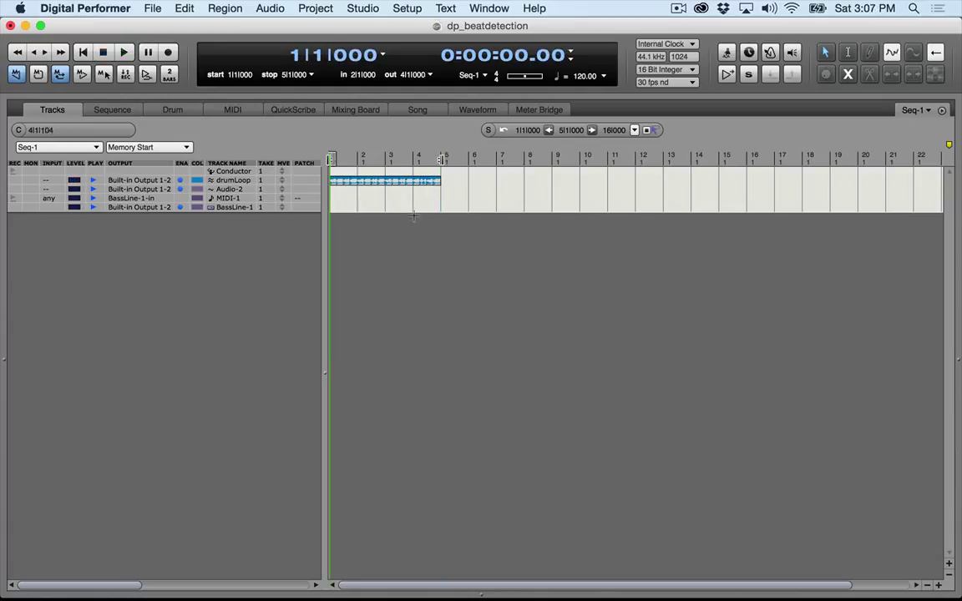
left_click(477, 109)
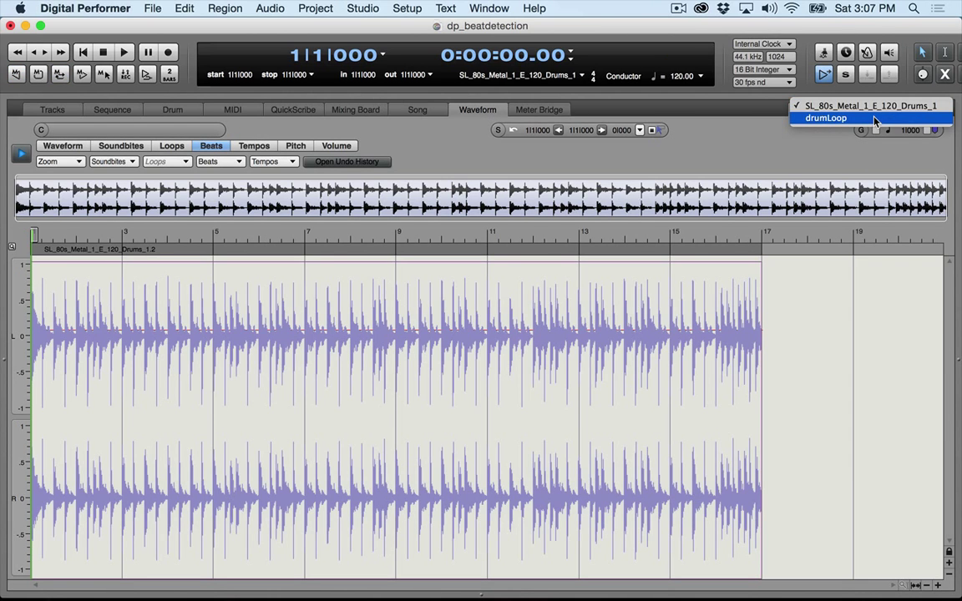
Show the drumLoop soundbite and run Find Beats In Selection, then open Adjust Beat Sensitivity.
left_click(826, 118)
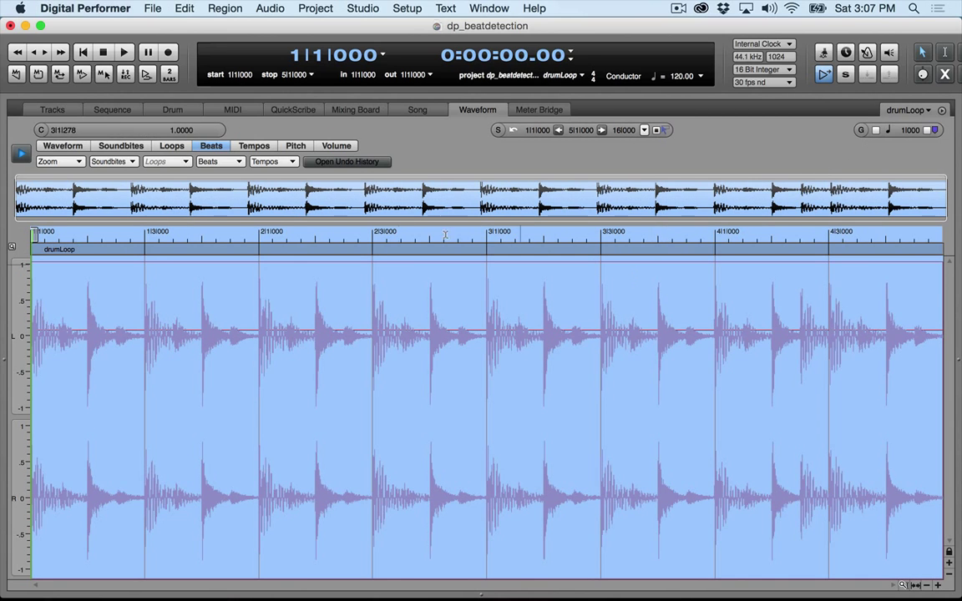
left_click(211, 145)
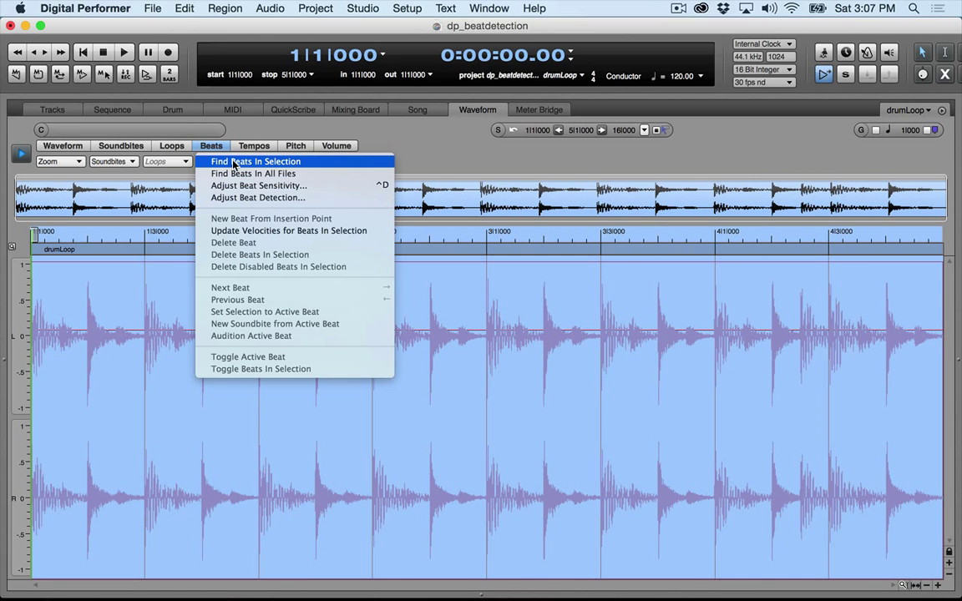
mouse_move(309, 163)
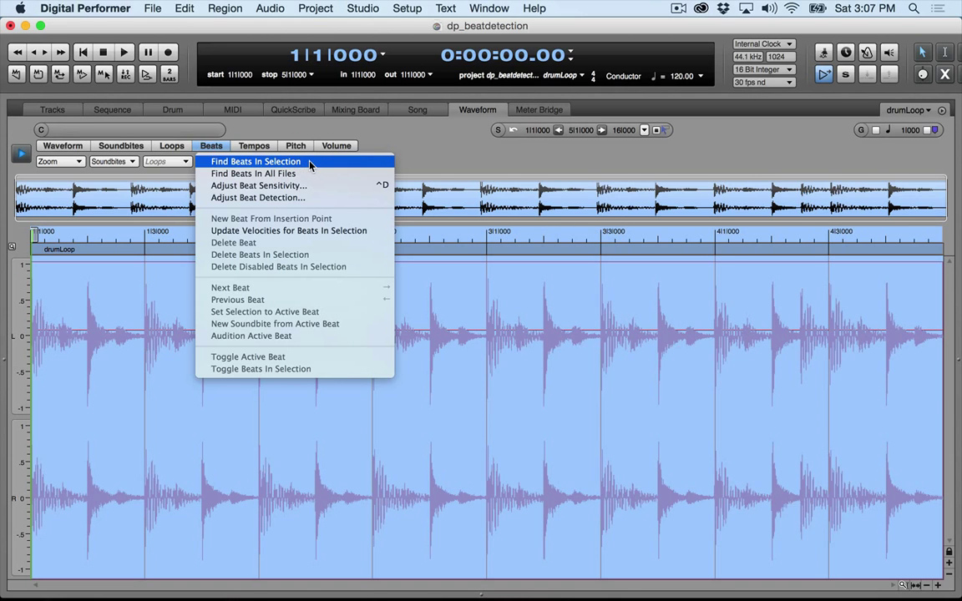
left_click(256, 161)
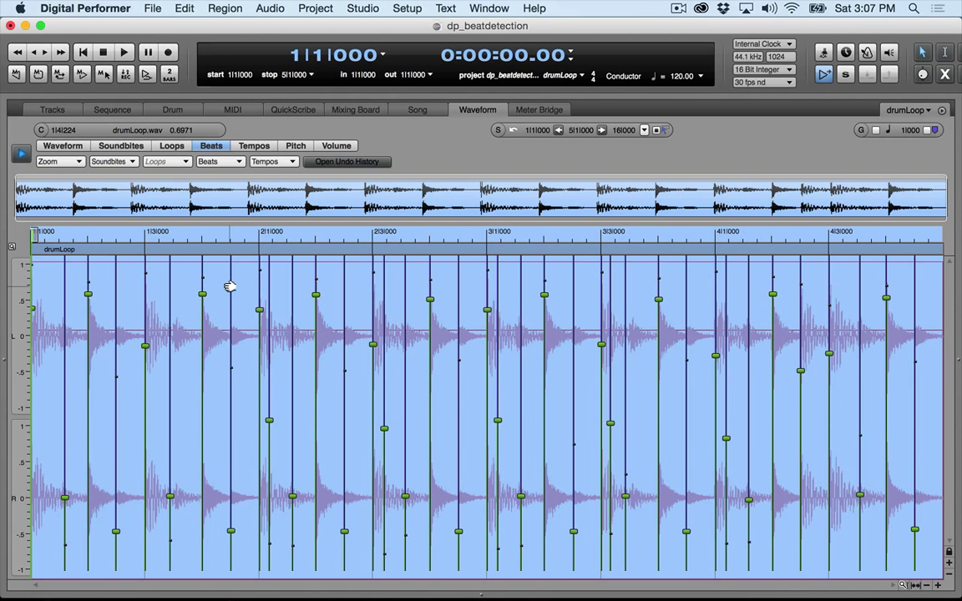
left_click(211, 146)
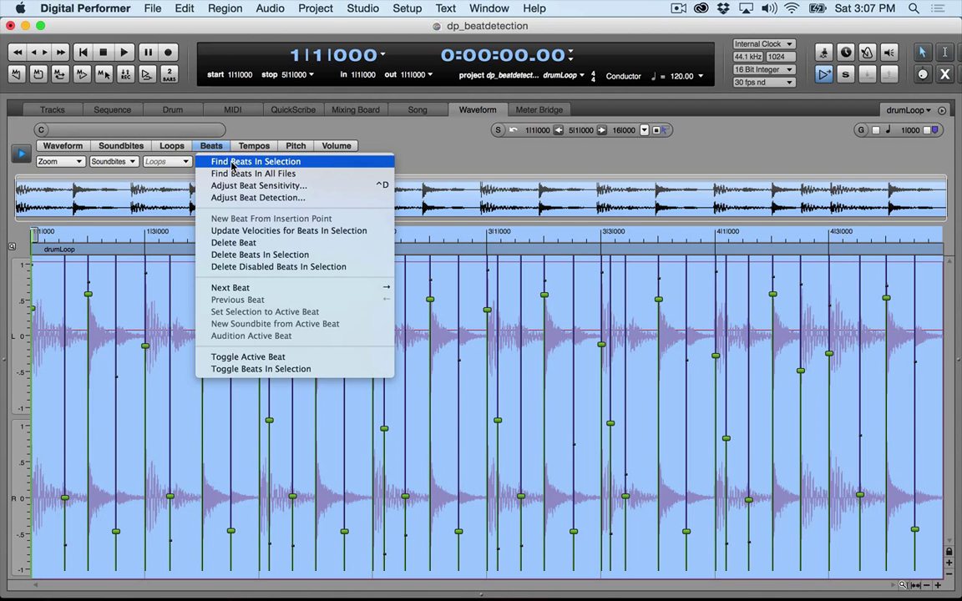
left_click(258, 185)
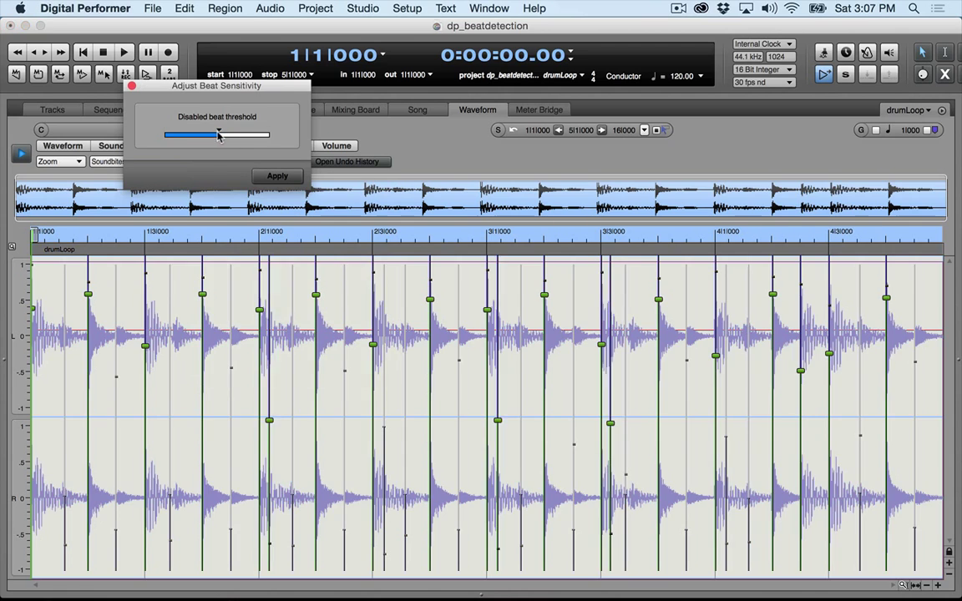
Drag the Disabled beat threshold slider to disable weaker beats, then apply.
left_click_drag(218, 134, 232, 134)
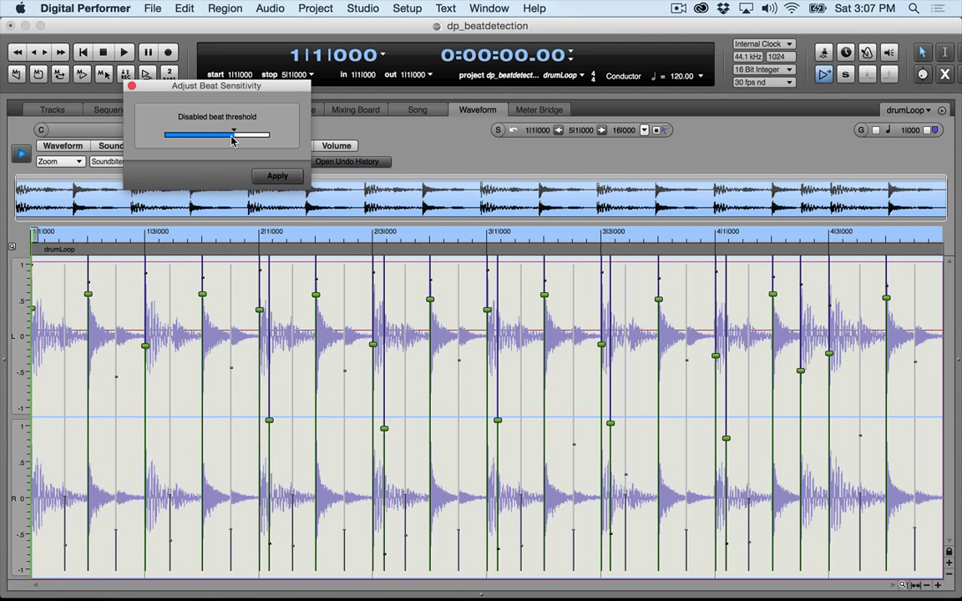
left_click_drag(232, 135, 217, 134)
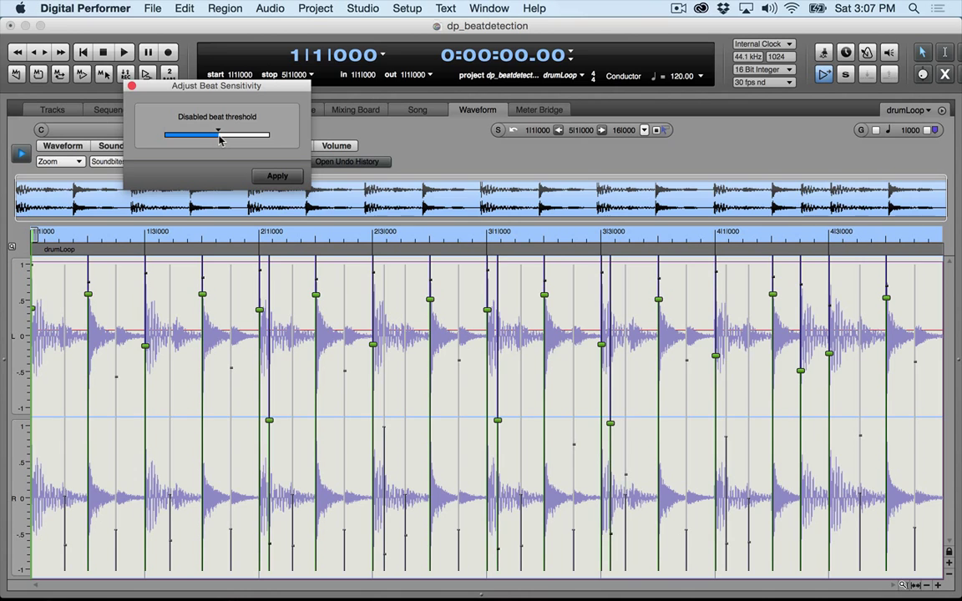
left_click(277, 175)
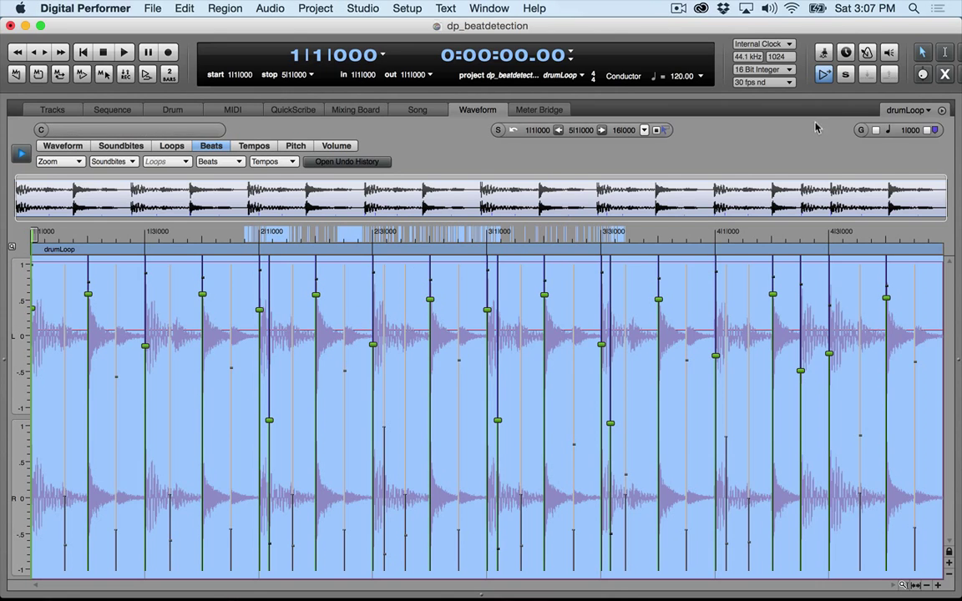
mouse_move(945, 74)
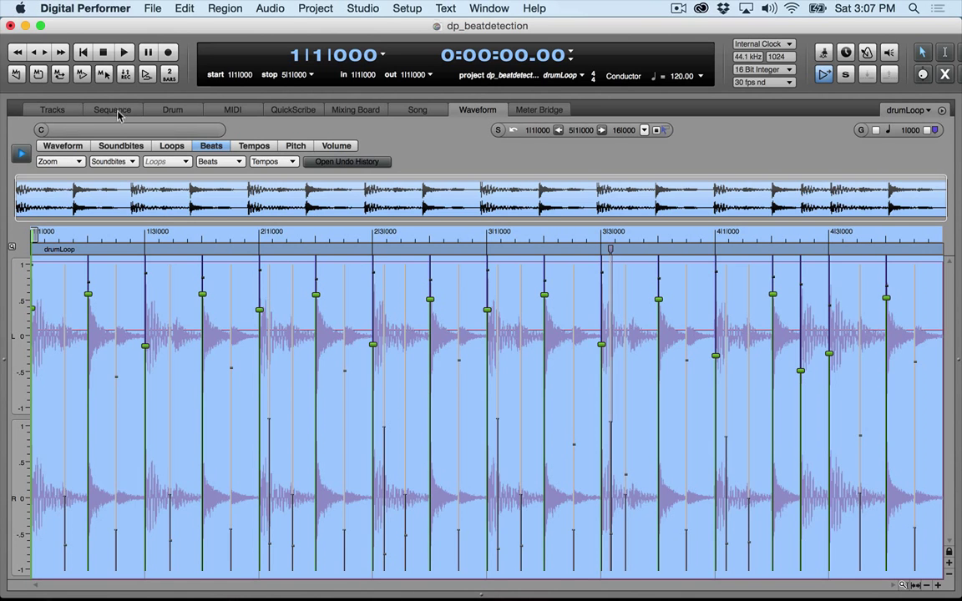
mouse_move(122, 115)
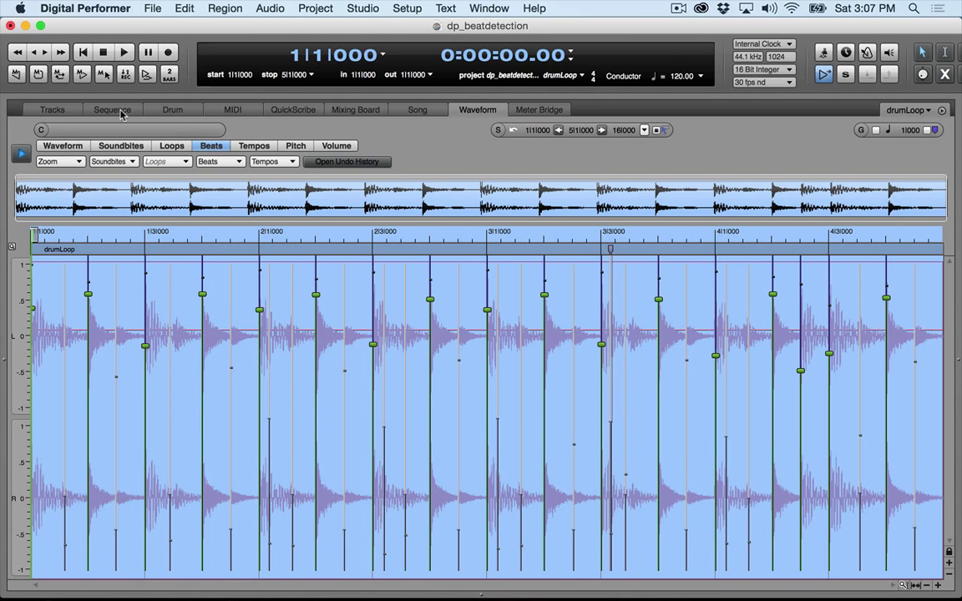
In the Sequence editor, slice the drumLoop soundbite at its beats with the Scissors tool.
left_click(112, 110)
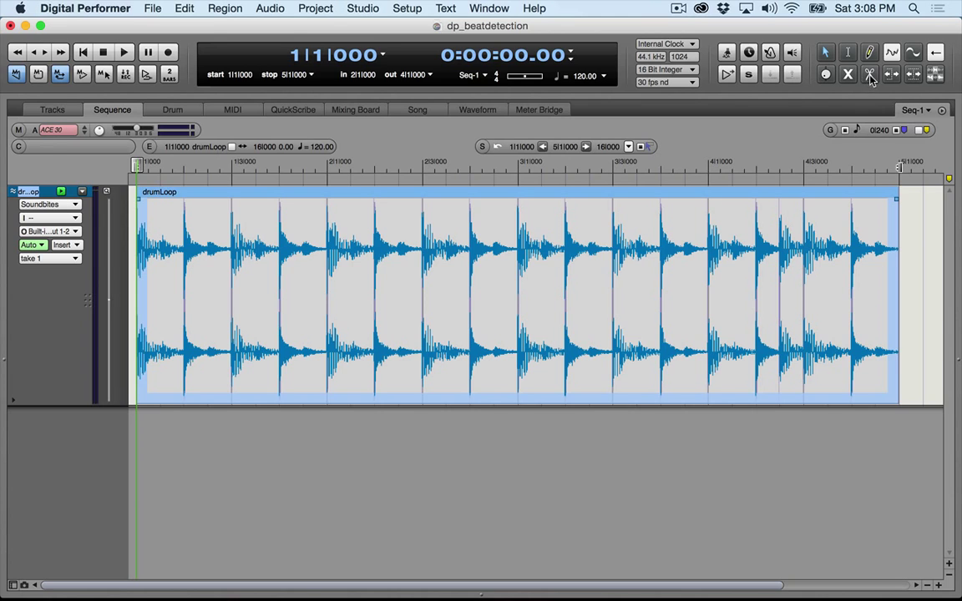
left_click(466, 293)
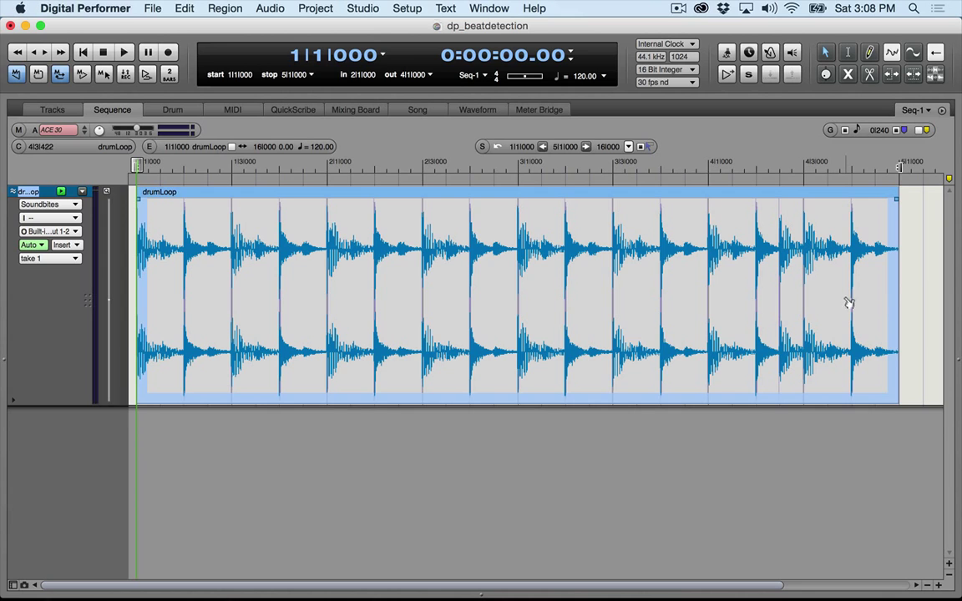
left_click(850, 305)
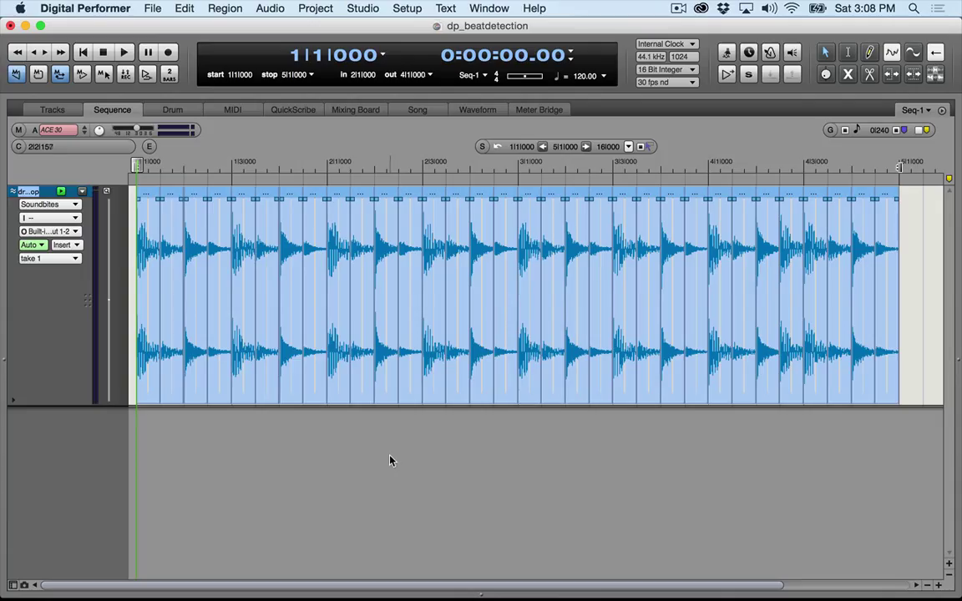
mouse_move(392, 466)
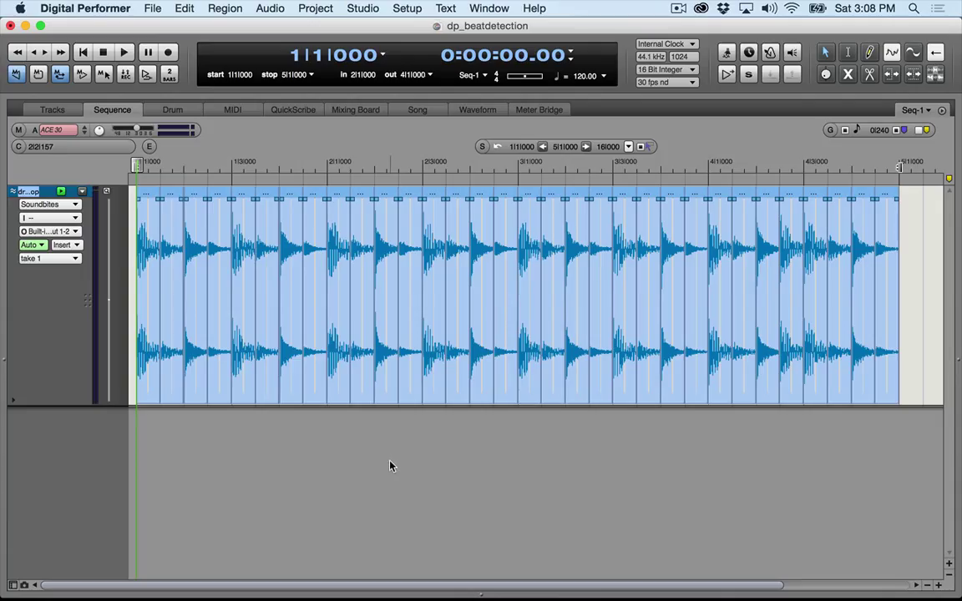